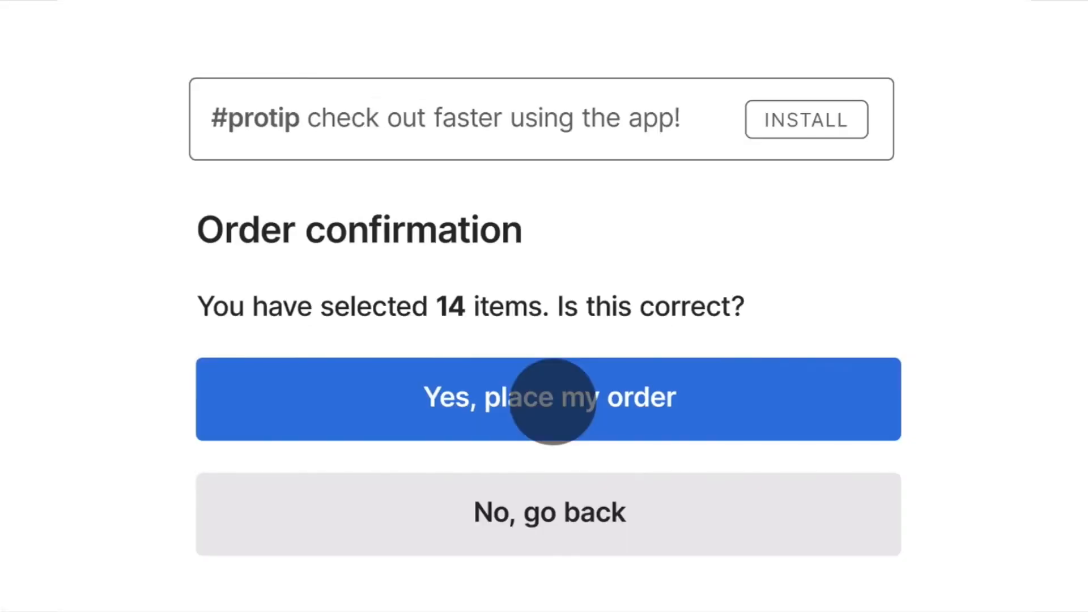
left_click(549, 398)
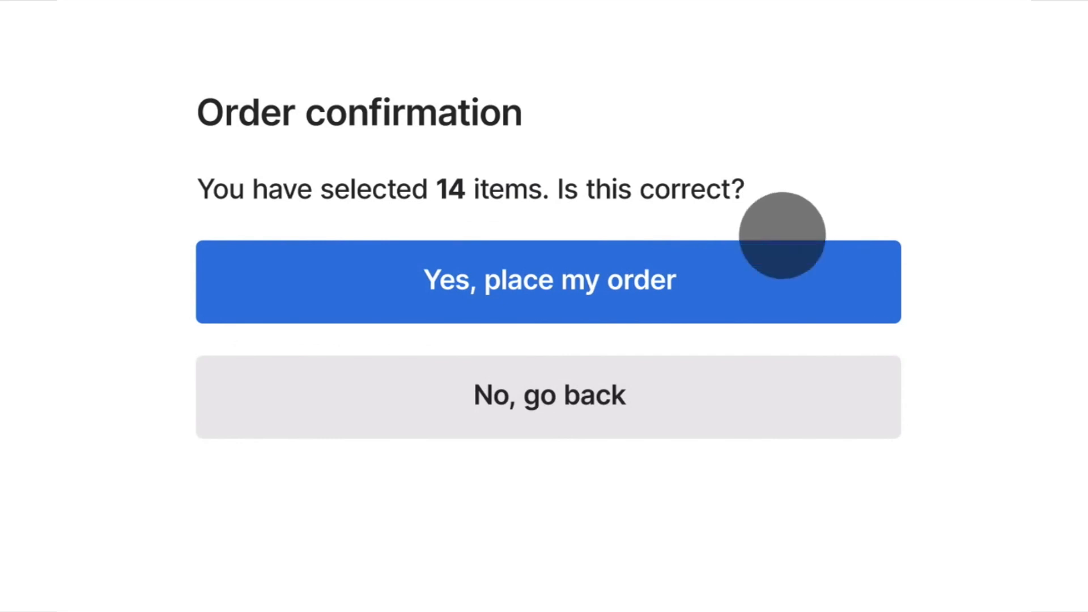
left_click(549, 281)
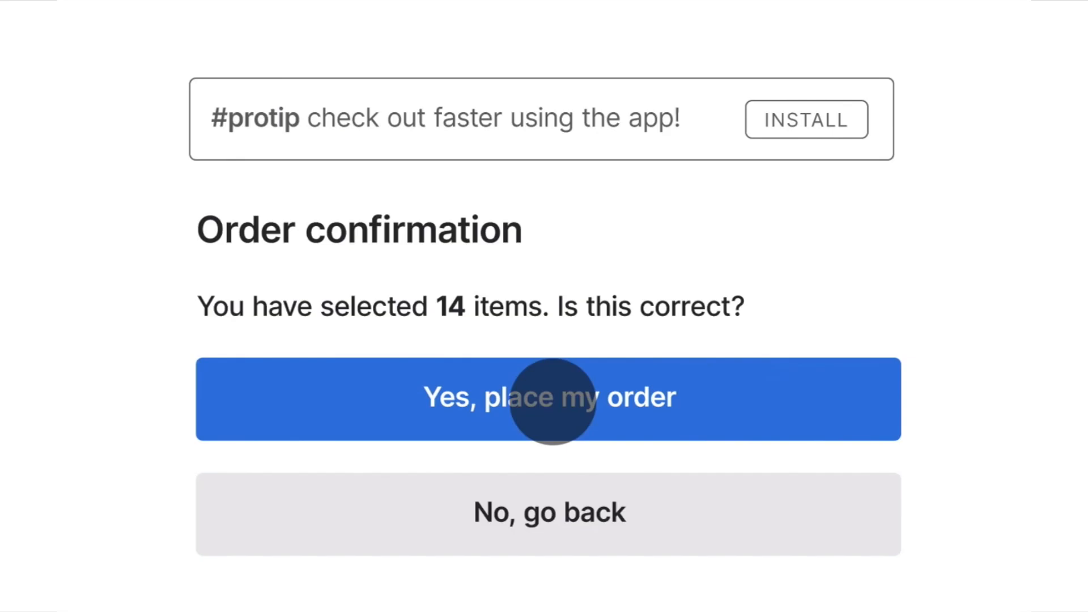
left_click(548, 398)
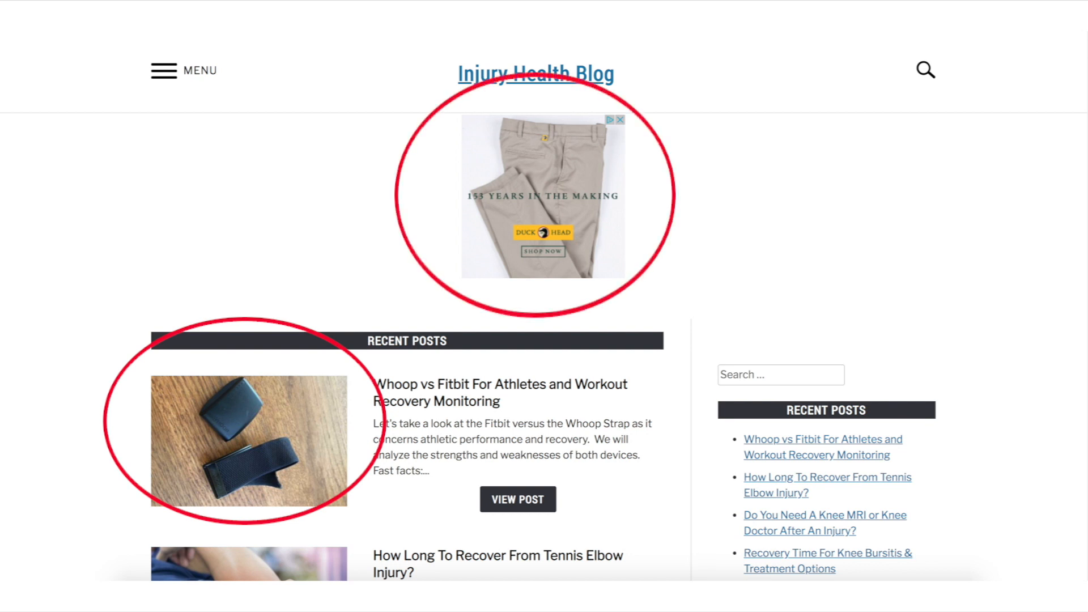
mouse_move(638, 275)
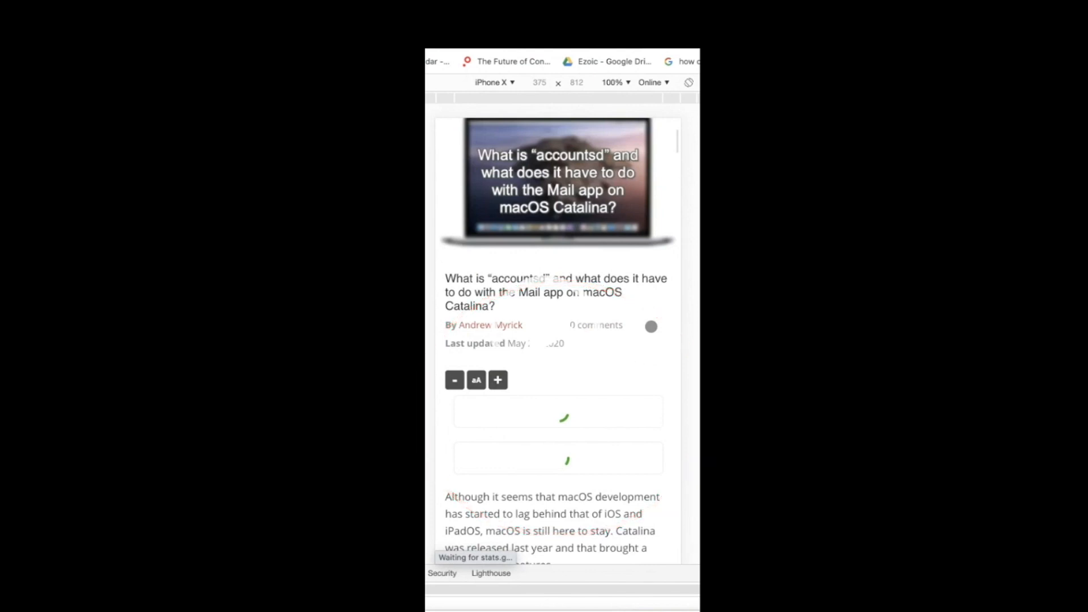
scroll("down", 3)
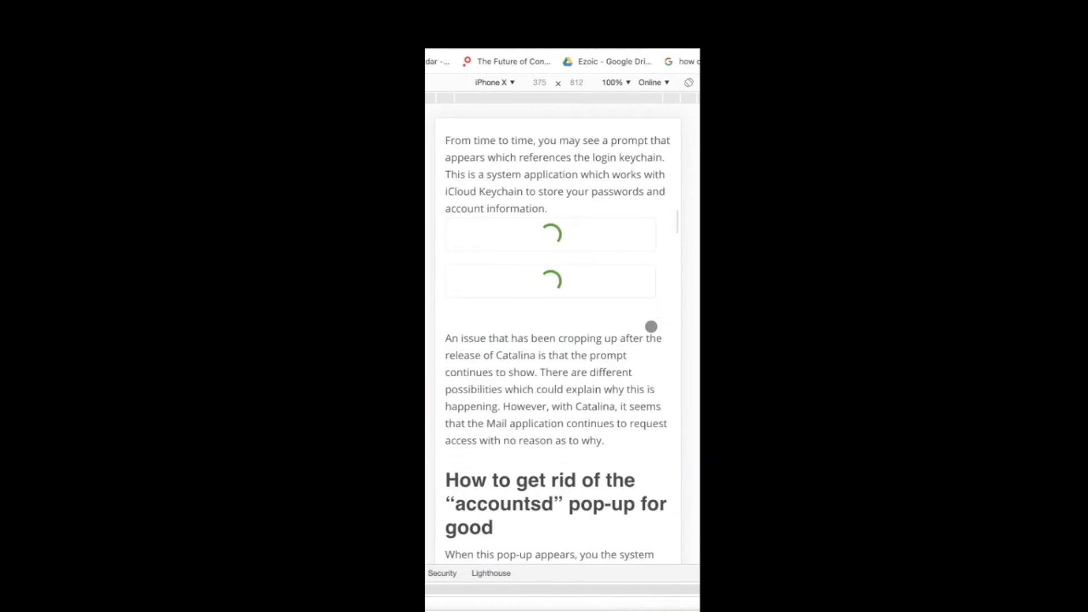
scroll("down", 3)
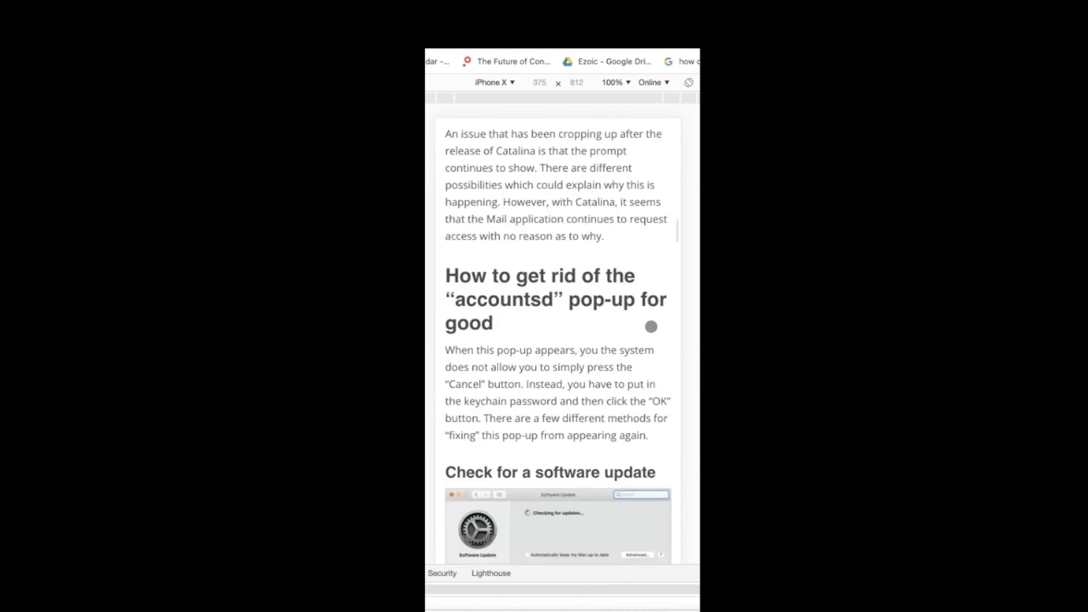
scroll("down", 3)
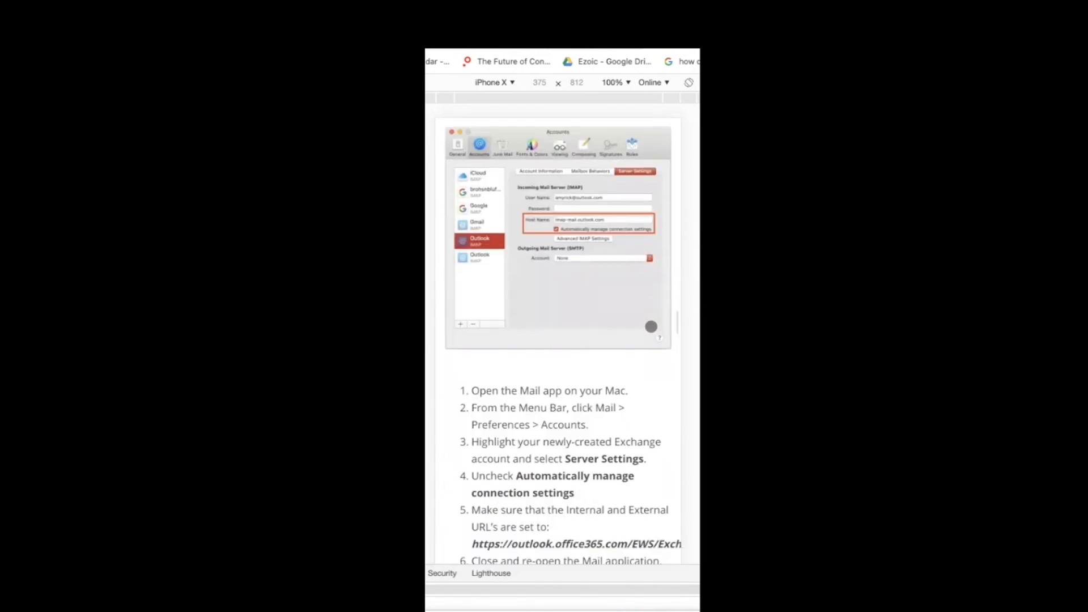
scroll("down", 3)
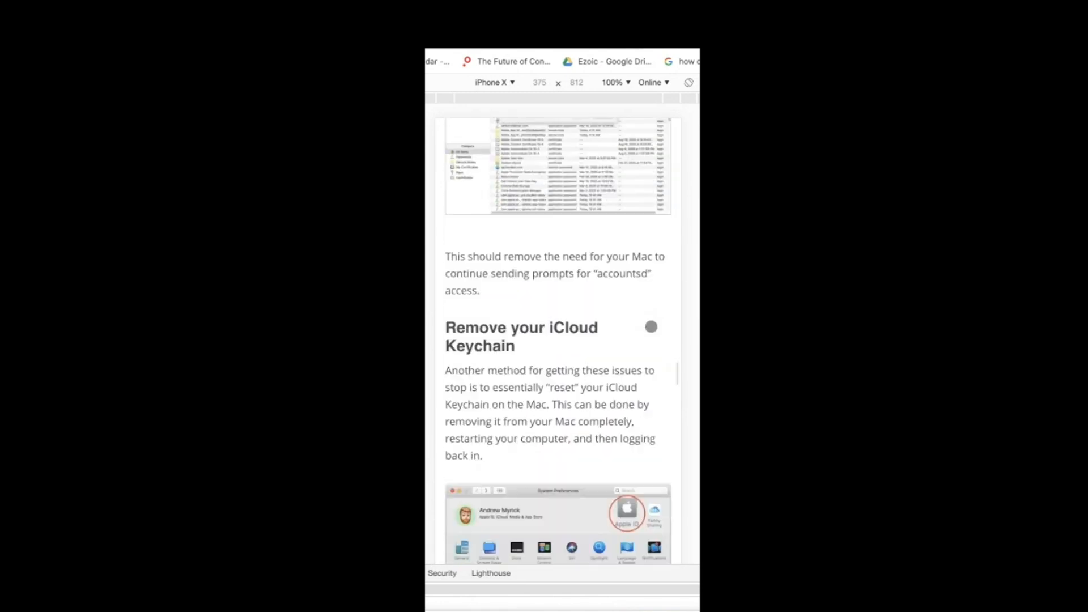
scroll("down", 3)
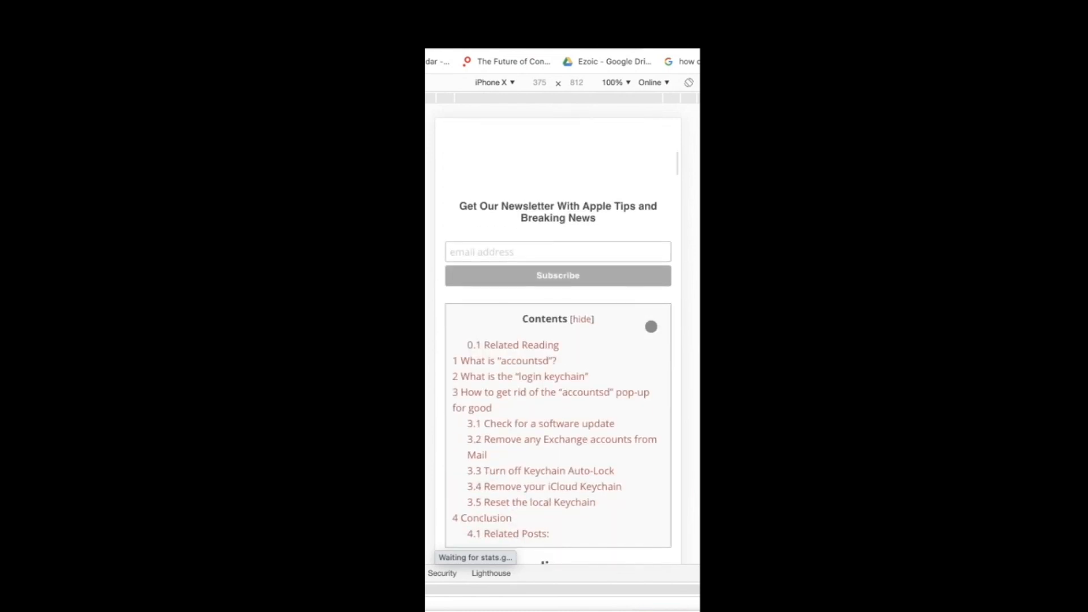
scroll("down", 3)
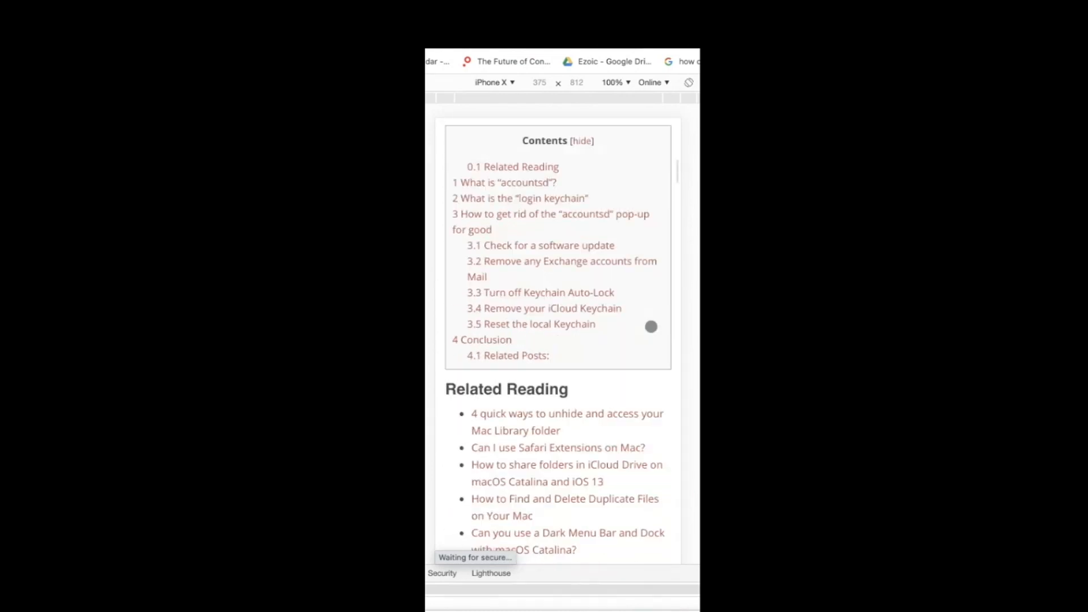
scroll("down", 3)
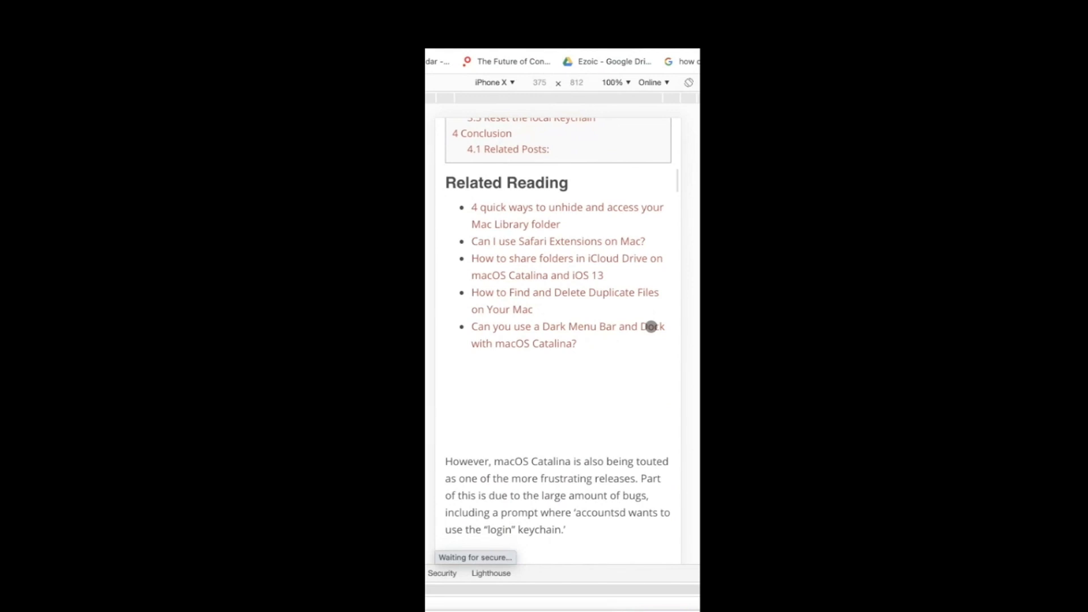